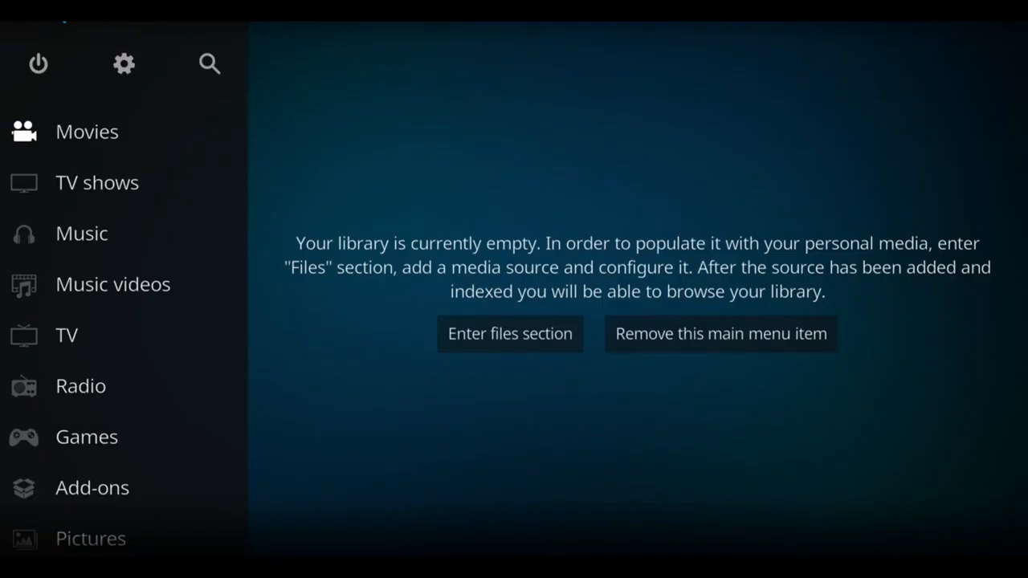
pyautogui.moveTo(209, 84)
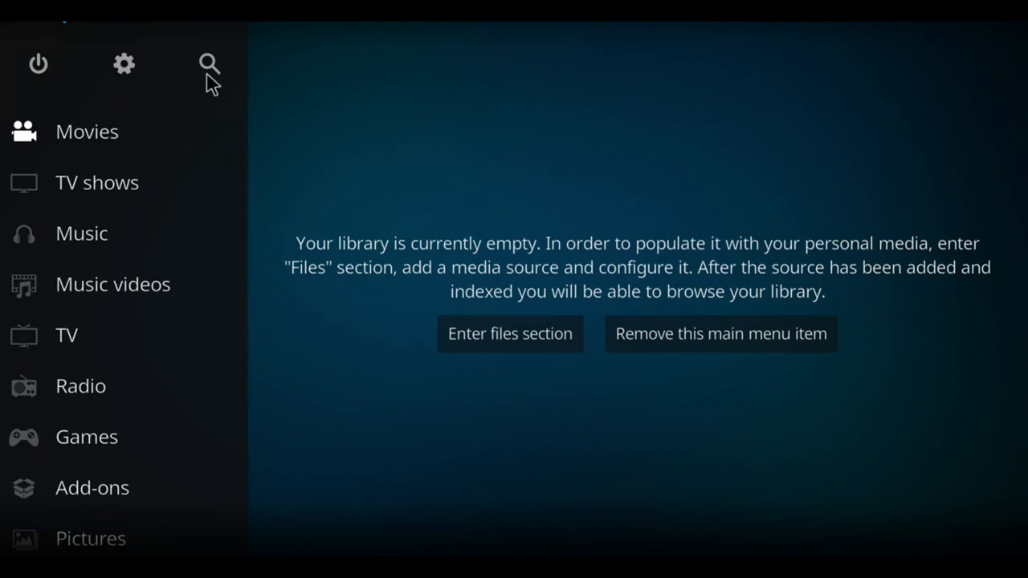
pyautogui.moveTo(124, 64)
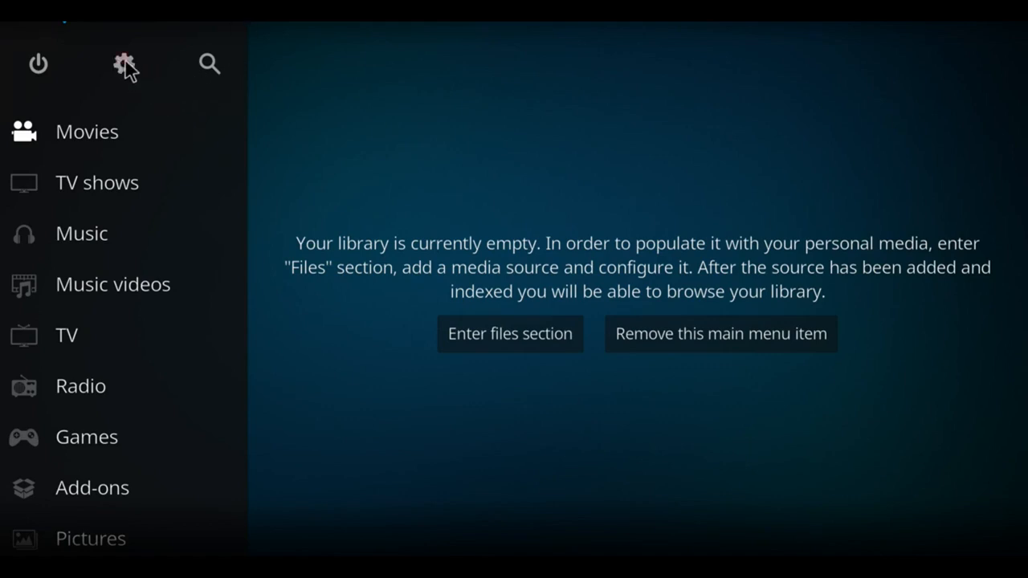
# Enable Unknown sources in System add-on settings and accept the warning.
pyautogui.click(125, 64)
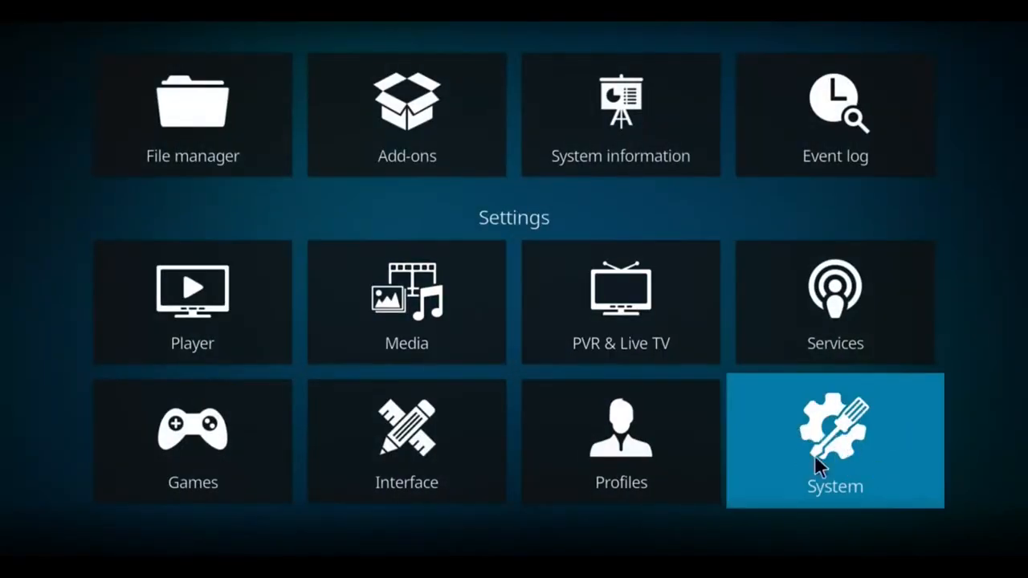
pyautogui.click(835, 442)
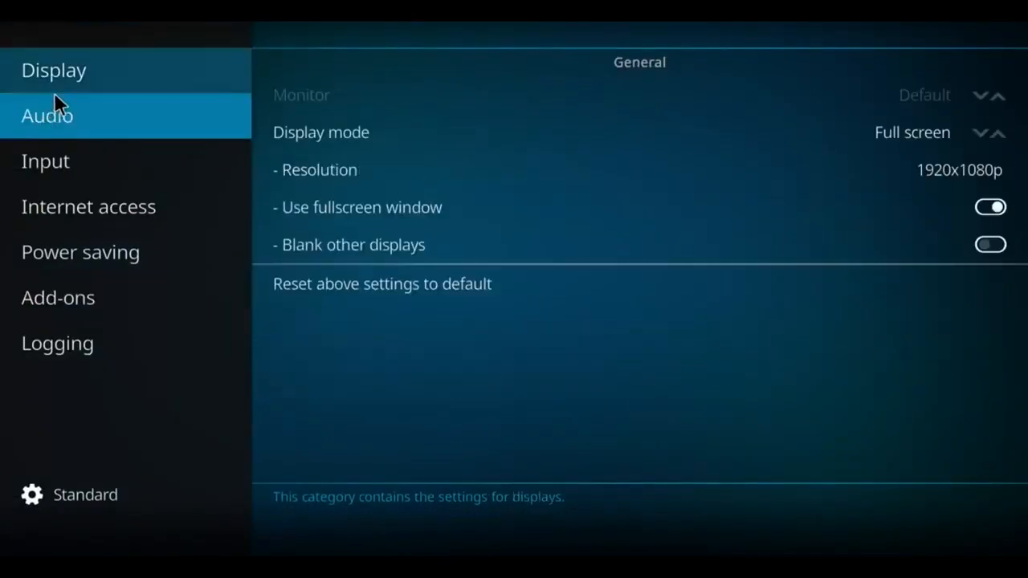
pyautogui.click(58, 297)
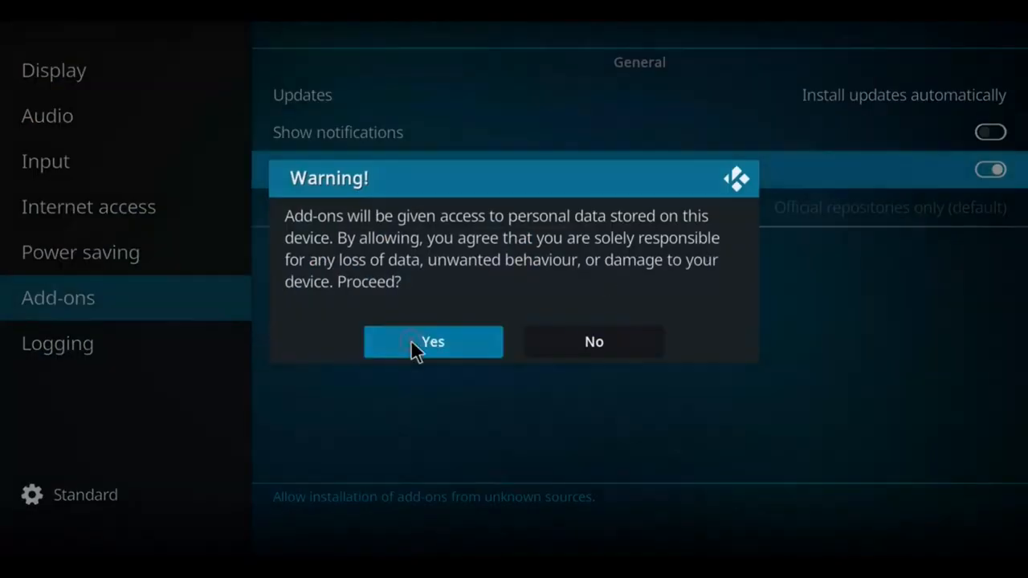
pyautogui.click(432, 340)
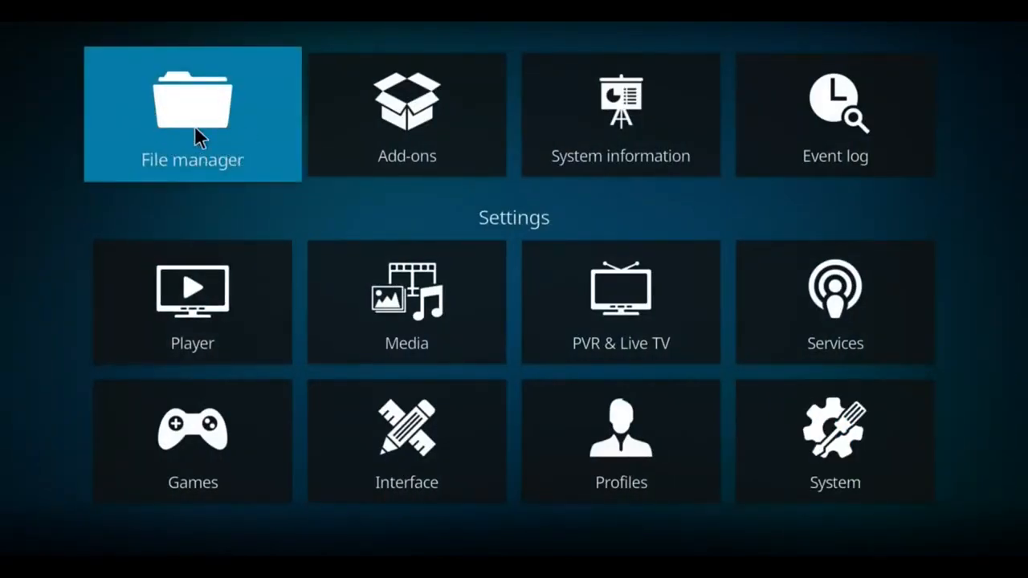
# Bring up the Add file source dialog from the file manager.
pyautogui.click(193, 113)
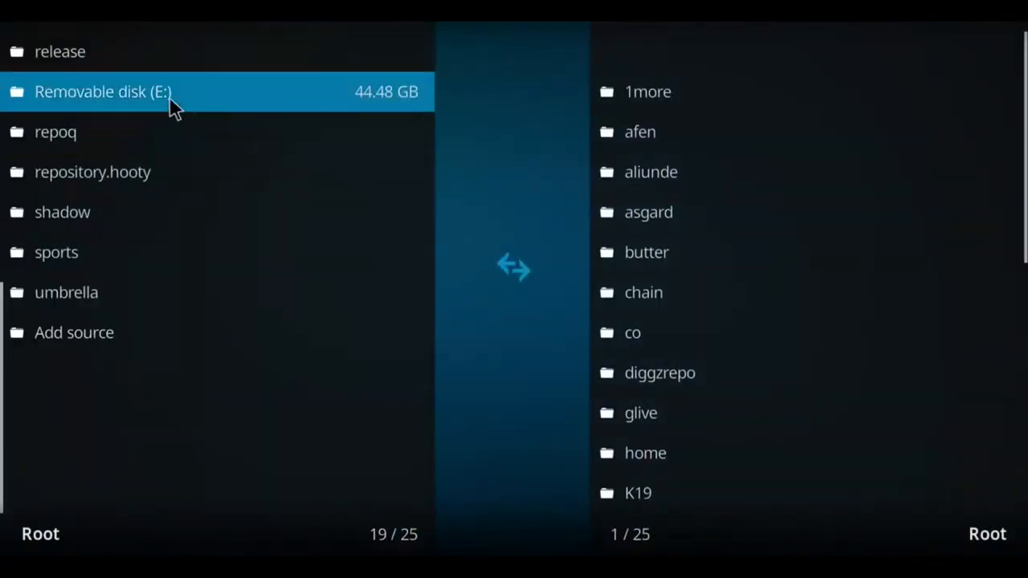
pyautogui.click(73, 332)
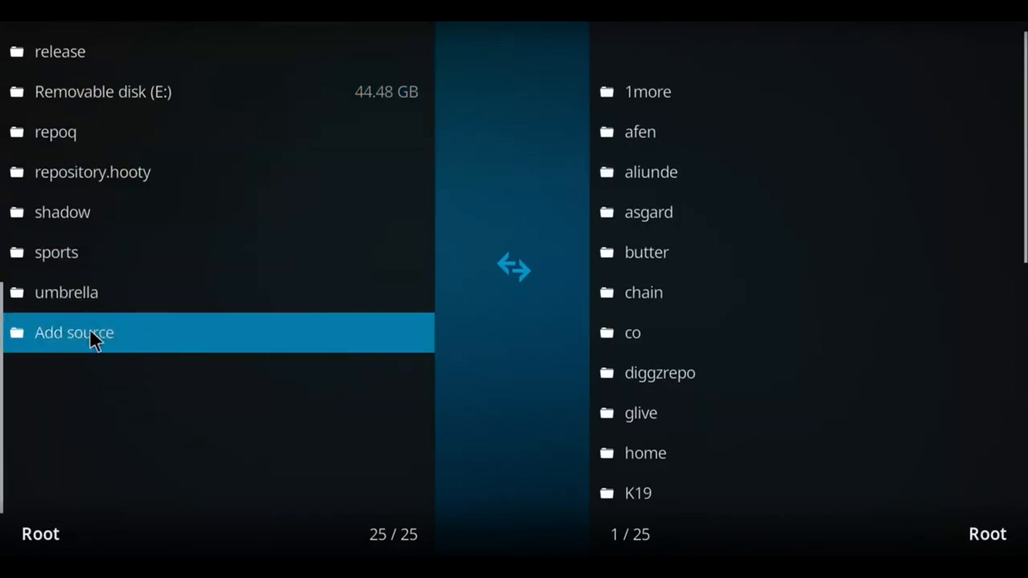
pyautogui.click(74, 333)
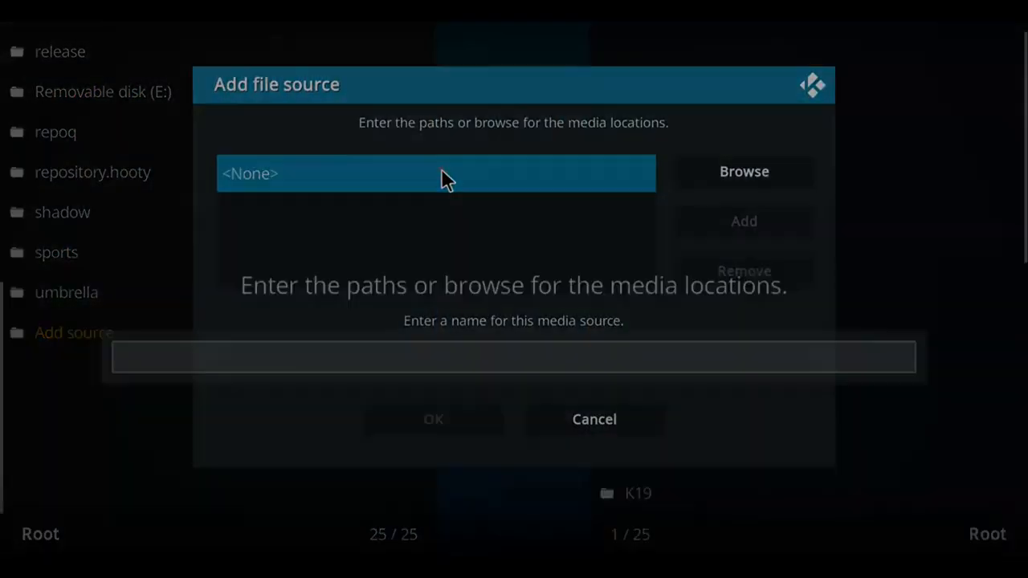
pyautogui.click(436, 173)
pyautogui.write('https://team-crew.github.io/')
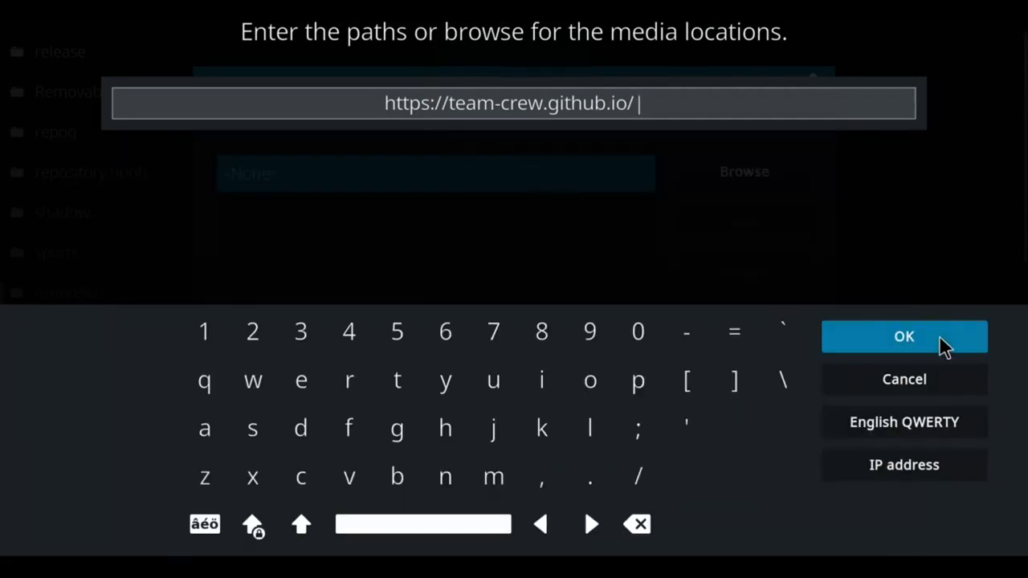
pyautogui.click(902, 336)
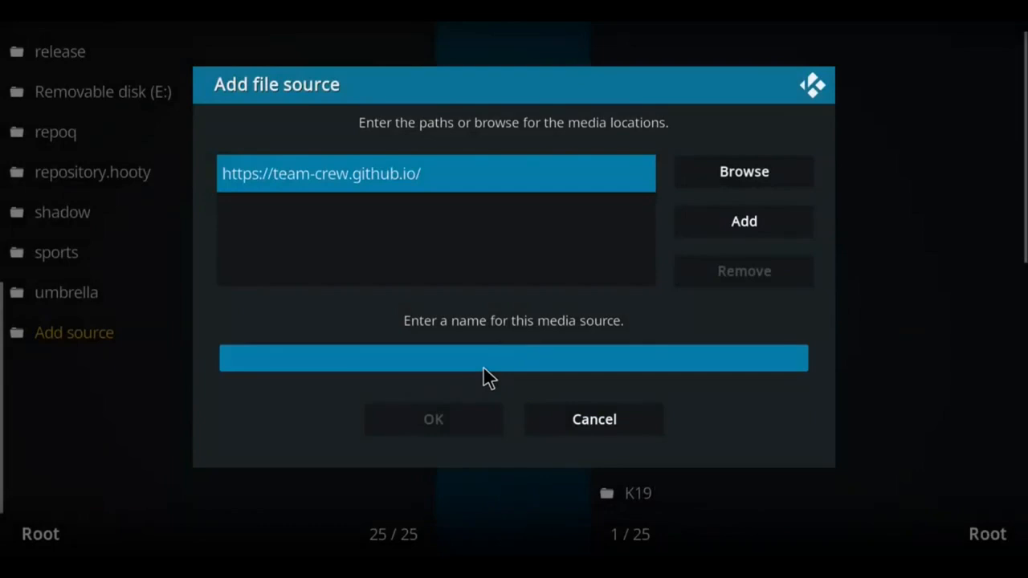
pyautogui.write('nix')
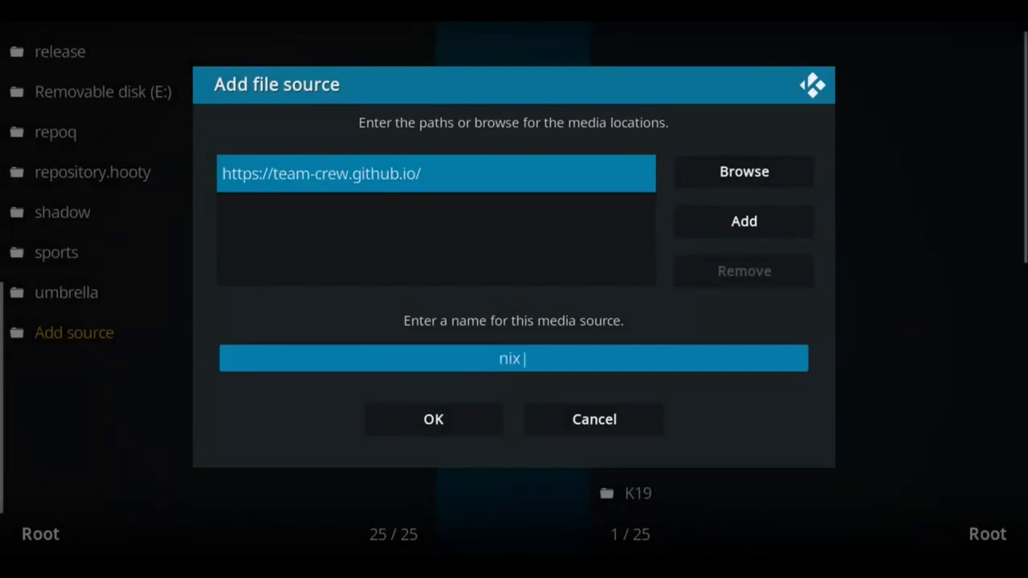
pyautogui.write('2')
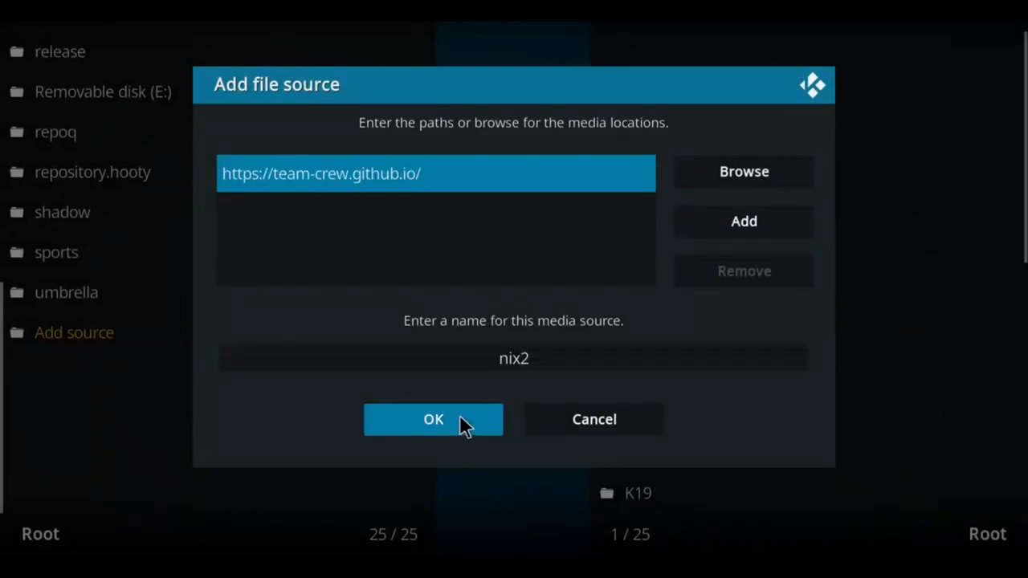
pyautogui.click(434, 419)
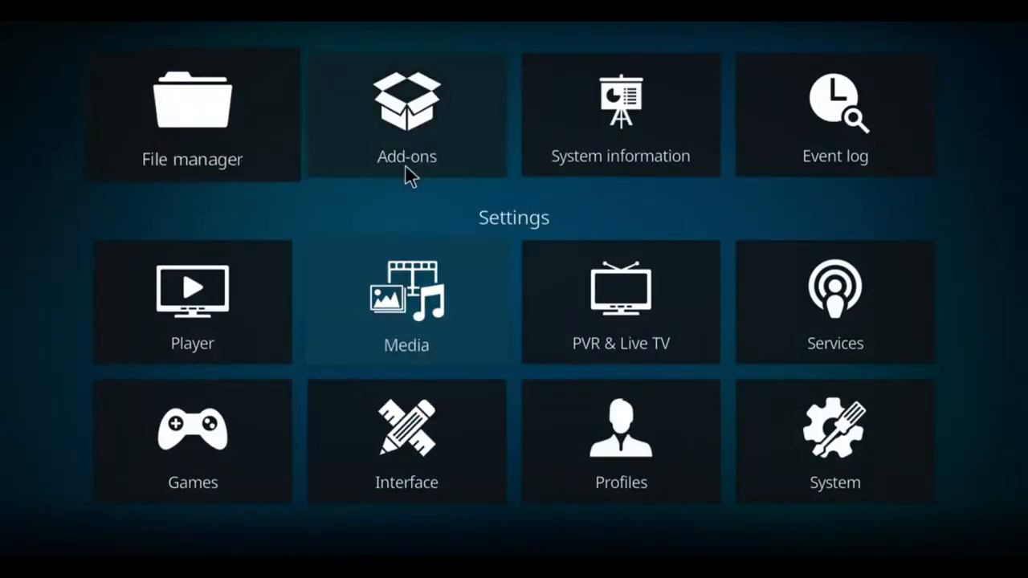
pyautogui.moveTo(407, 113)
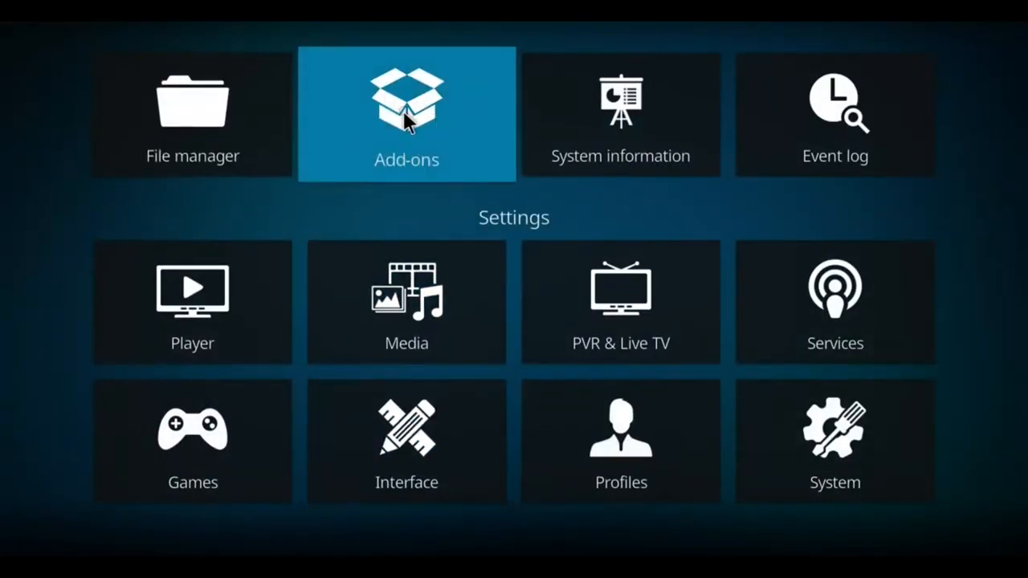
# Install The Crew repository from the nix2 source's zip file.
pyautogui.click(406, 114)
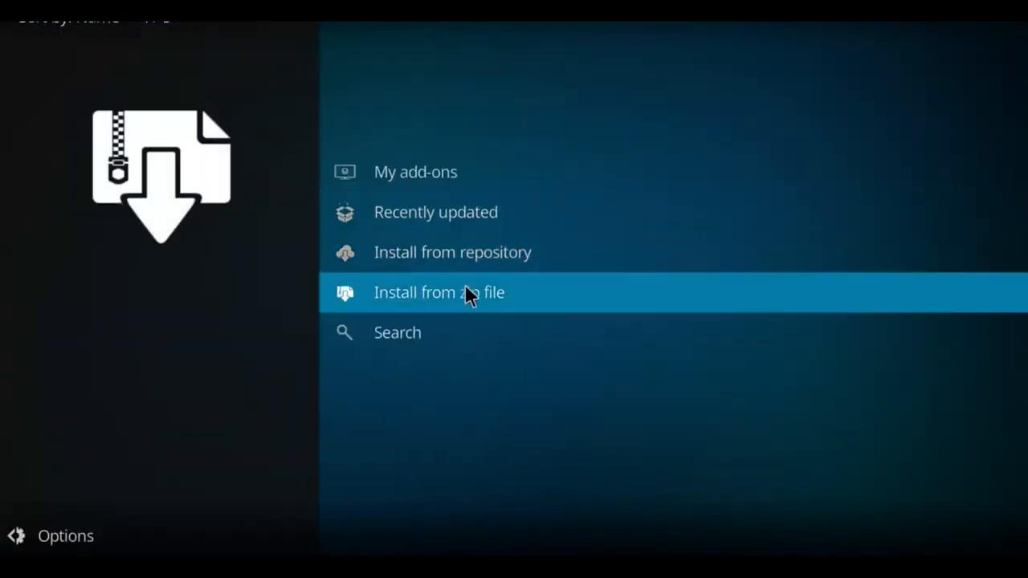
pyautogui.click(439, 292)
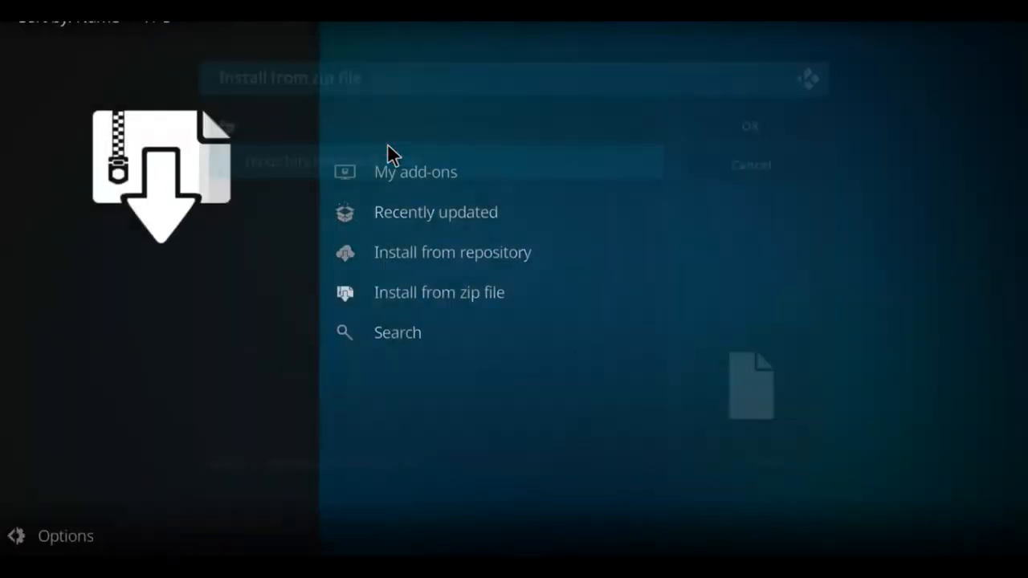
pyautogui.click(440, 293)
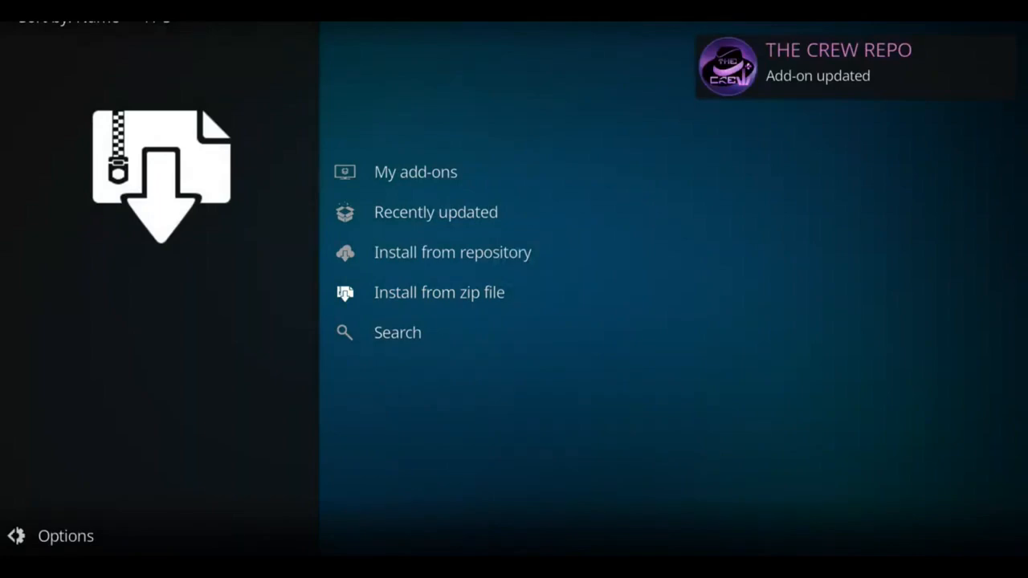
pyautogui.moveTo(456, 254)
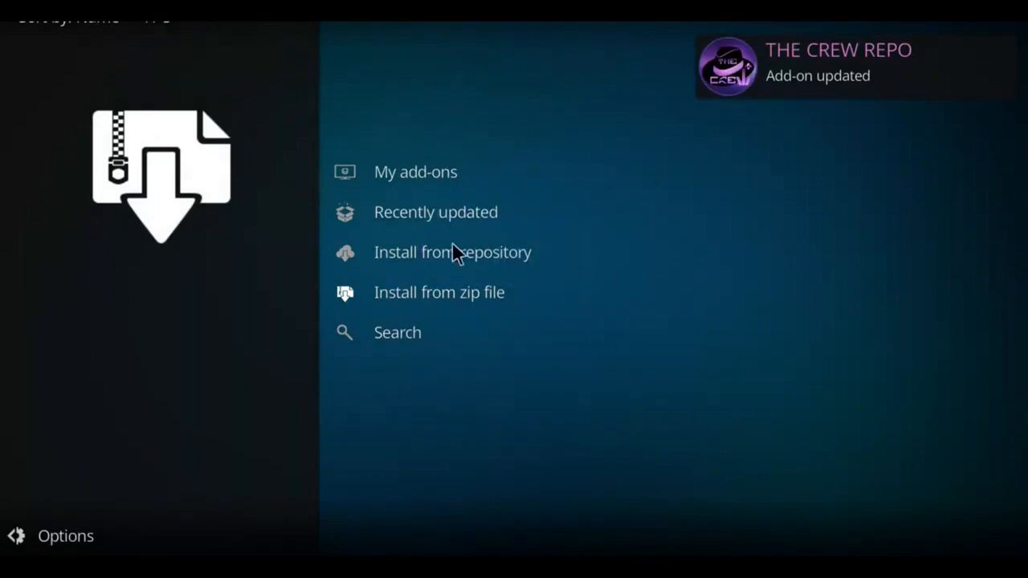
# Browse THE CREW REPO's video add-ons to the WatchNixtoons2 details page.
pyautogui.click(453, 250)
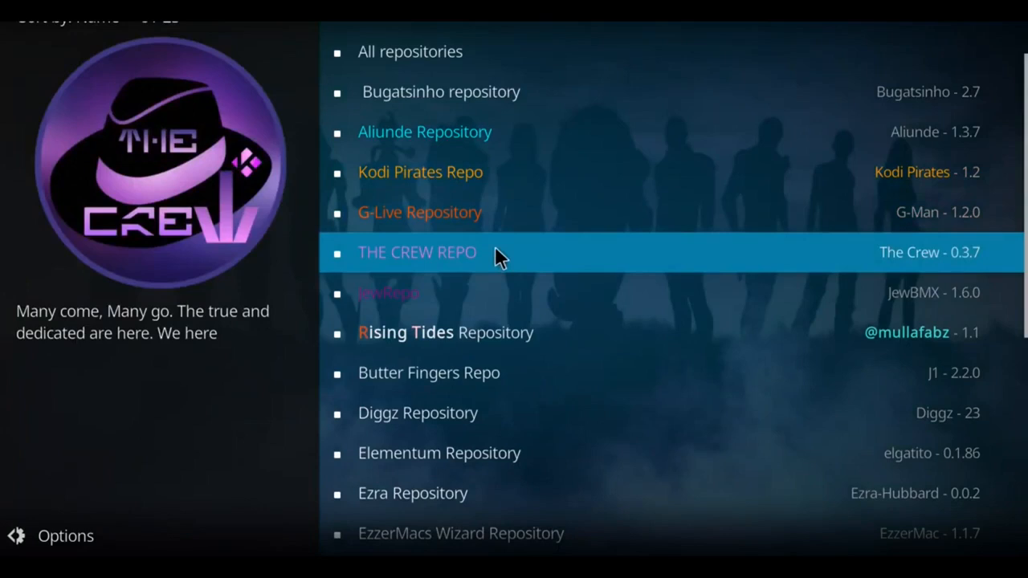
pyautogui.moveTo(473, 259)
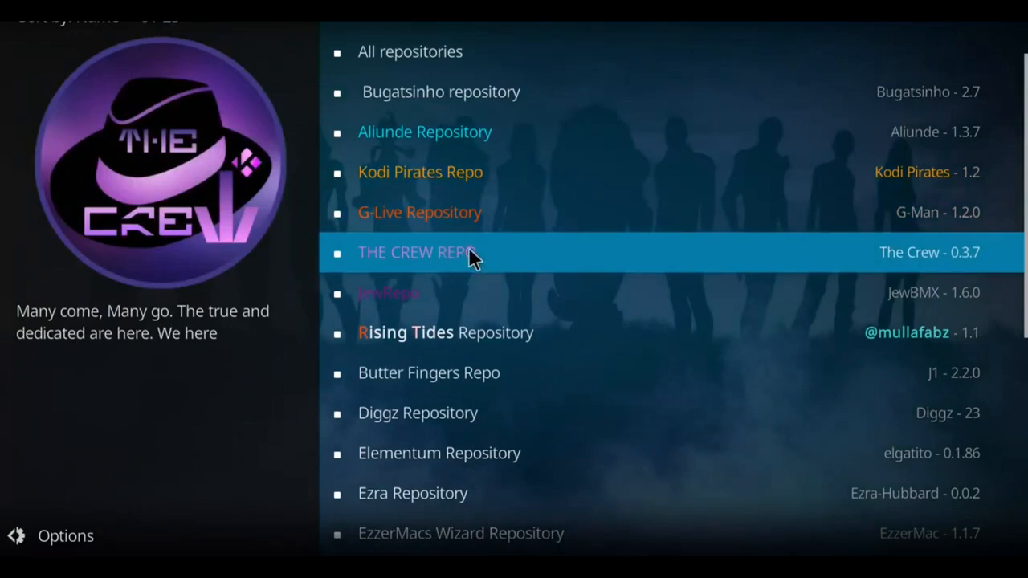
pyautogui.click(417, 251)
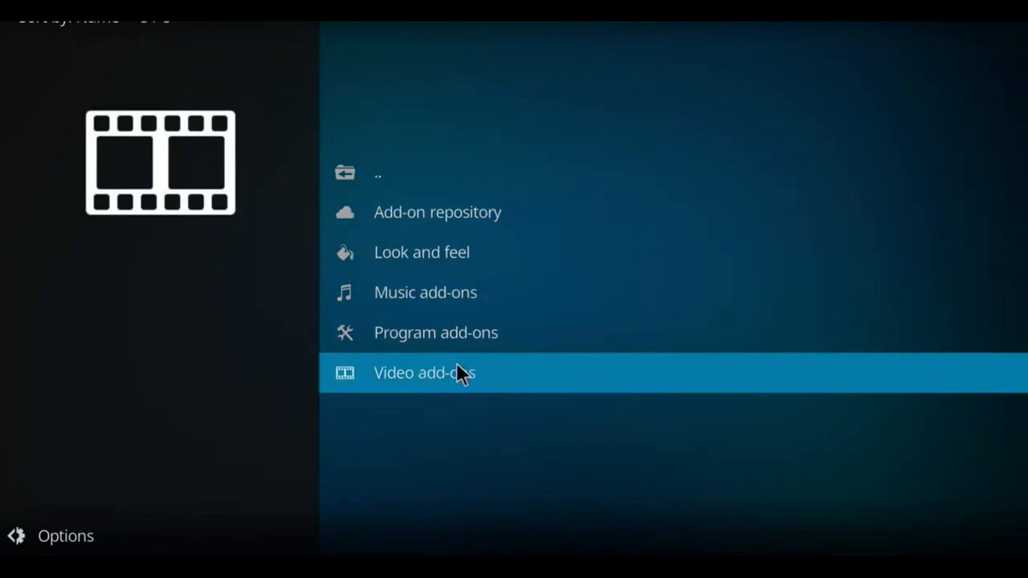
pyautogui.click(424, 372)
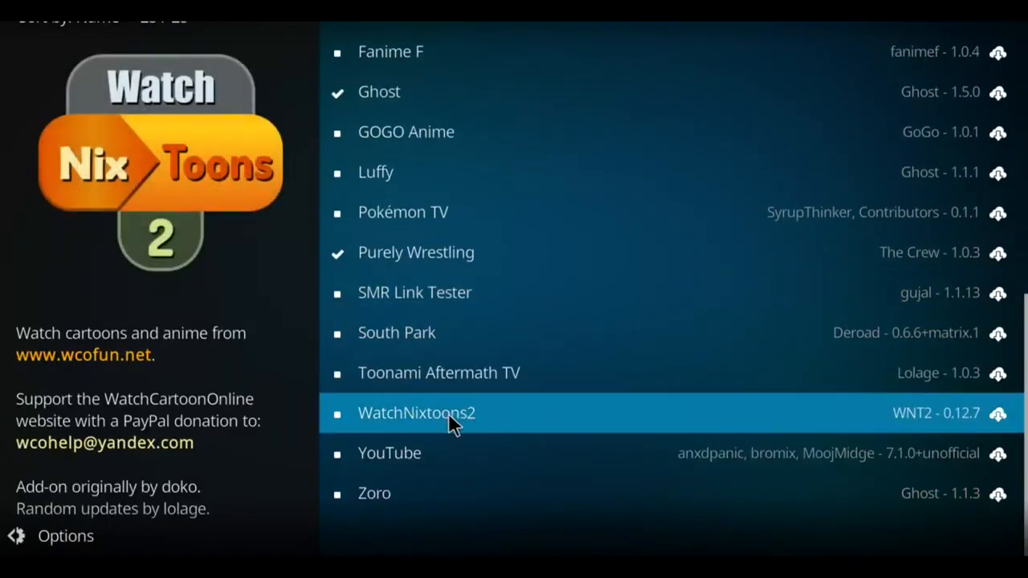
pyautogui.click(416, 411)
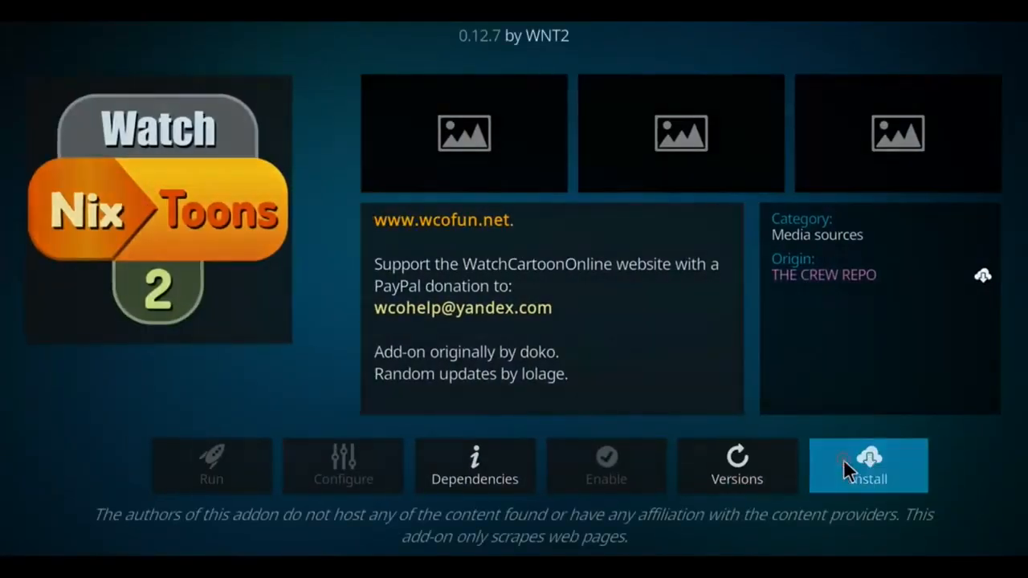
# Install WatchNixtoons2 and launch it to its cartoon and anime category menu.
pyautogui.click(868, 466)
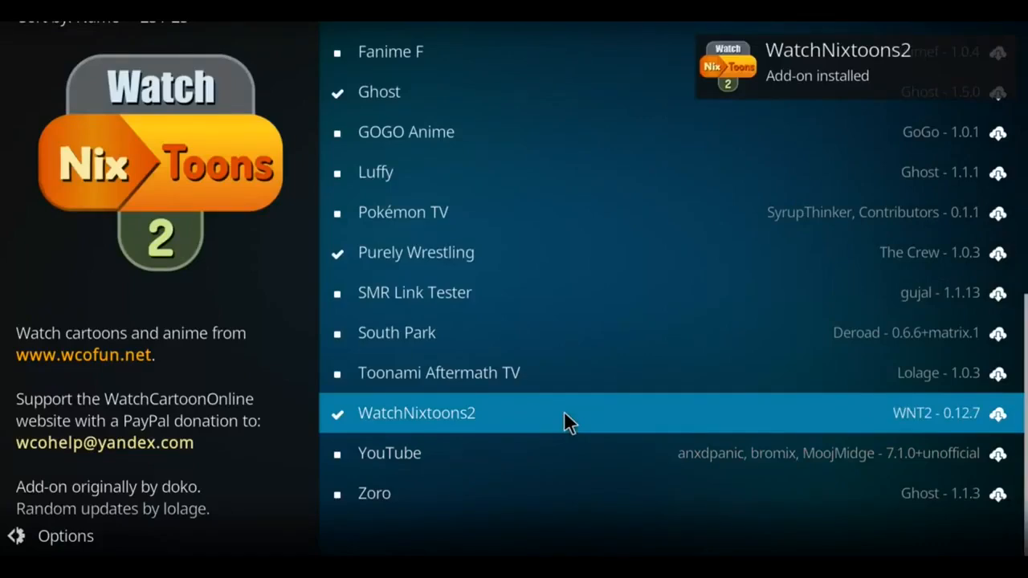
pyautogui.click(418, 412)
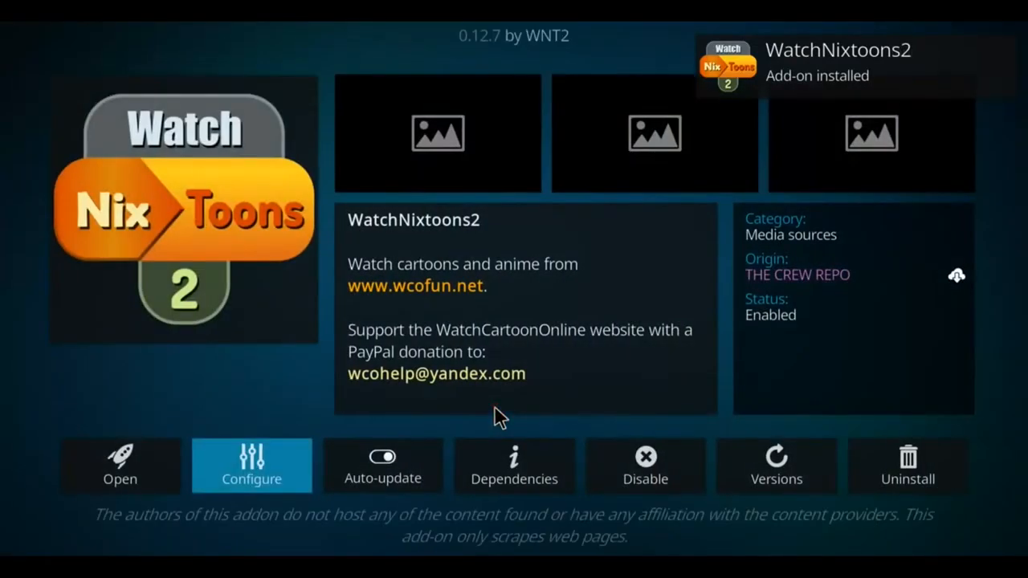
pyautogui.click(119, 466)
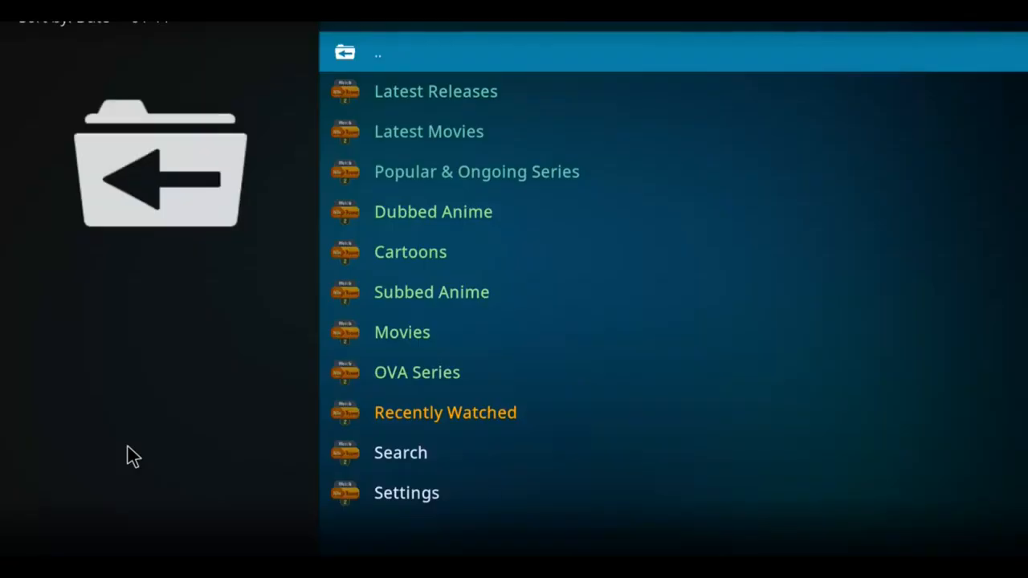
pyautogui.moveTo(477, 171)
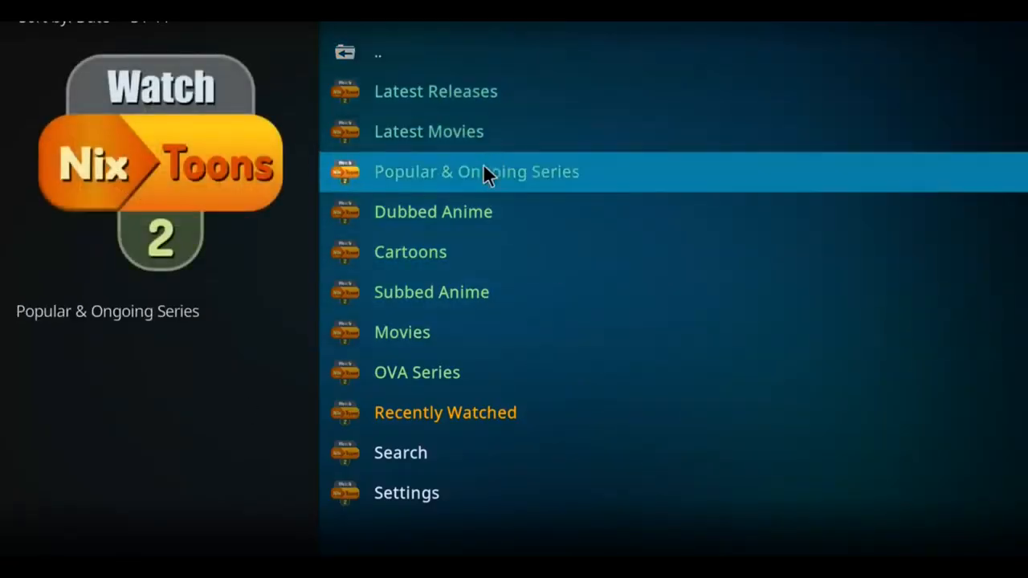
pyautogui.moveTo(401, 330)
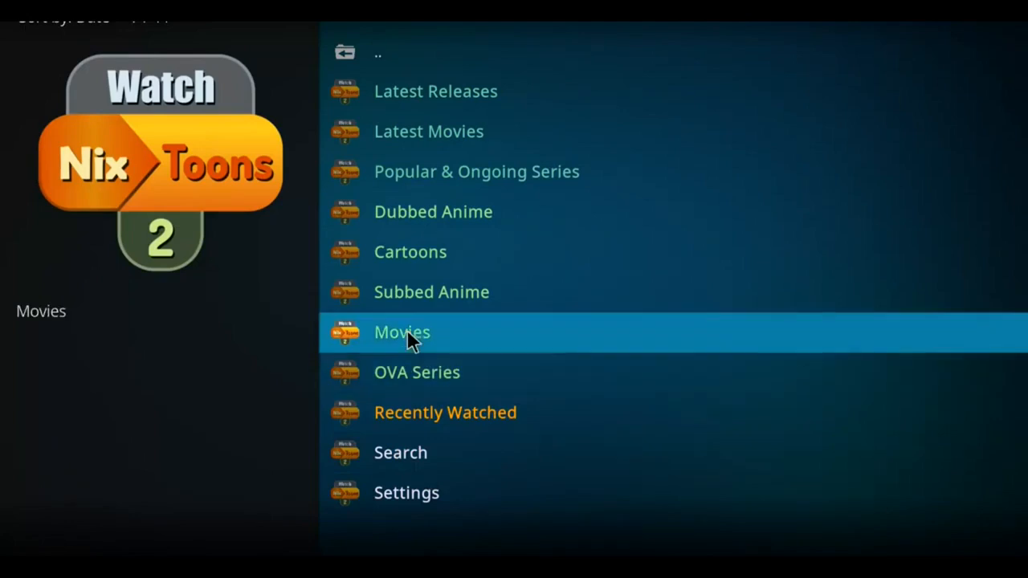